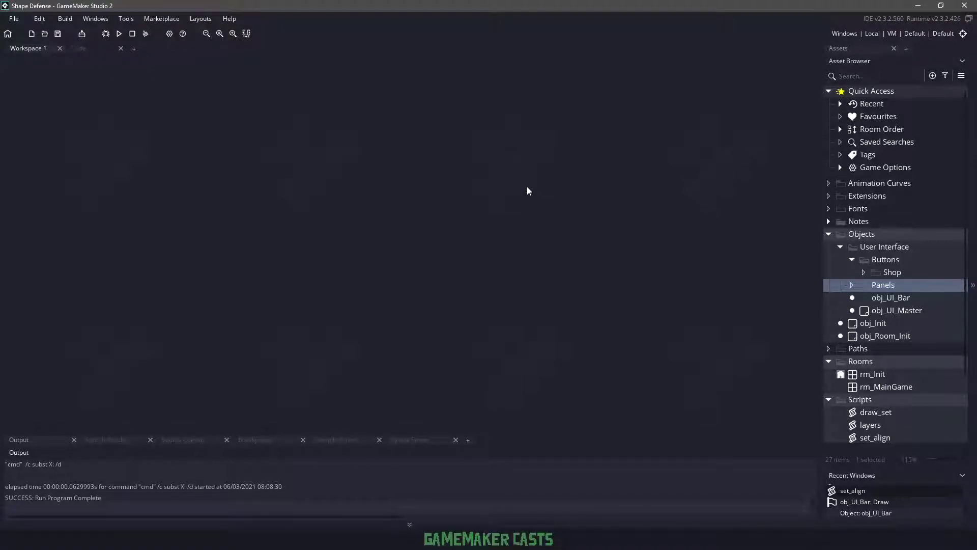
Step: Run the game to preview the top bar with Cash 100, Wave 0, Health 10 and Build
left_click(120, 33)
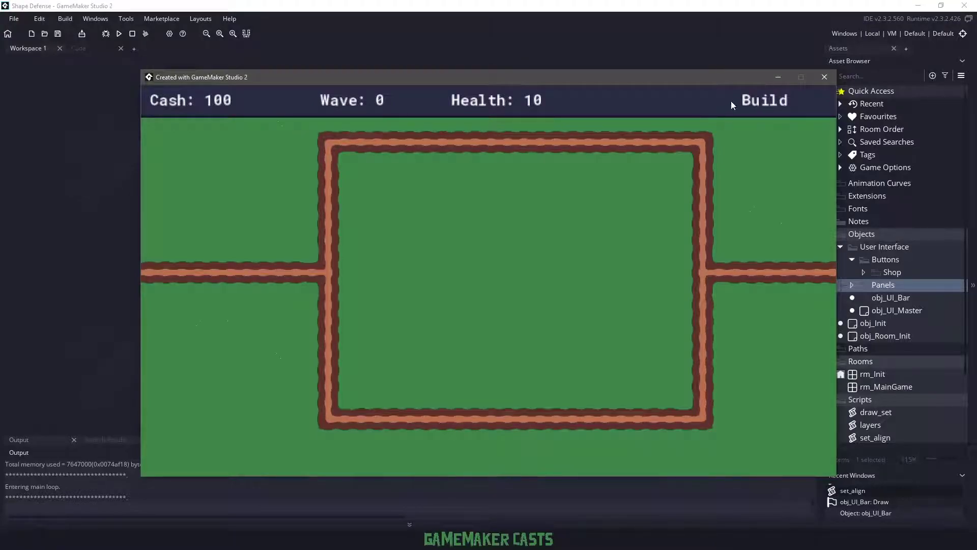
mouse_move(822, 112)
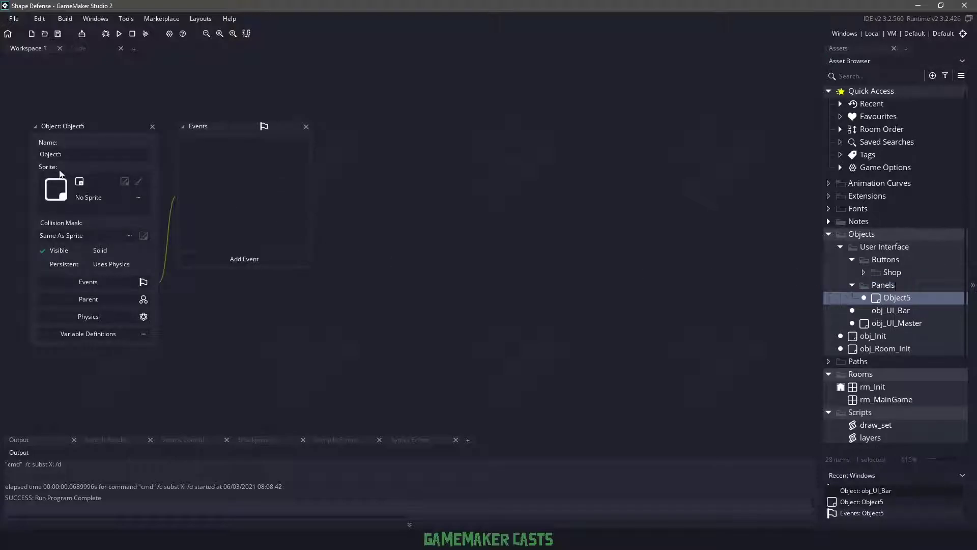
Step: Name the new object obj_UI_Panel_Shop and assign spr_UI_Panel with Nine Slice enabled
type("obj_UI_Panel_Shop")
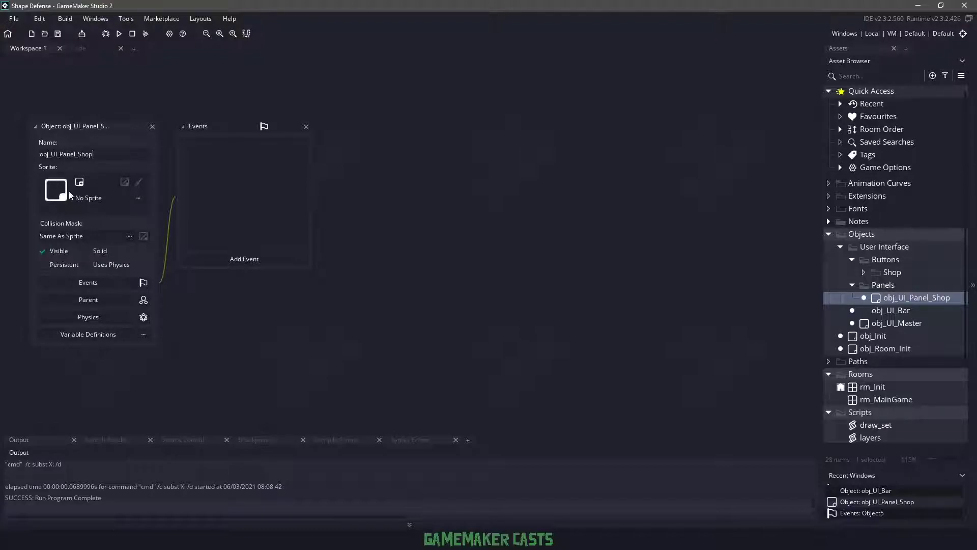
left_click(55, 189)
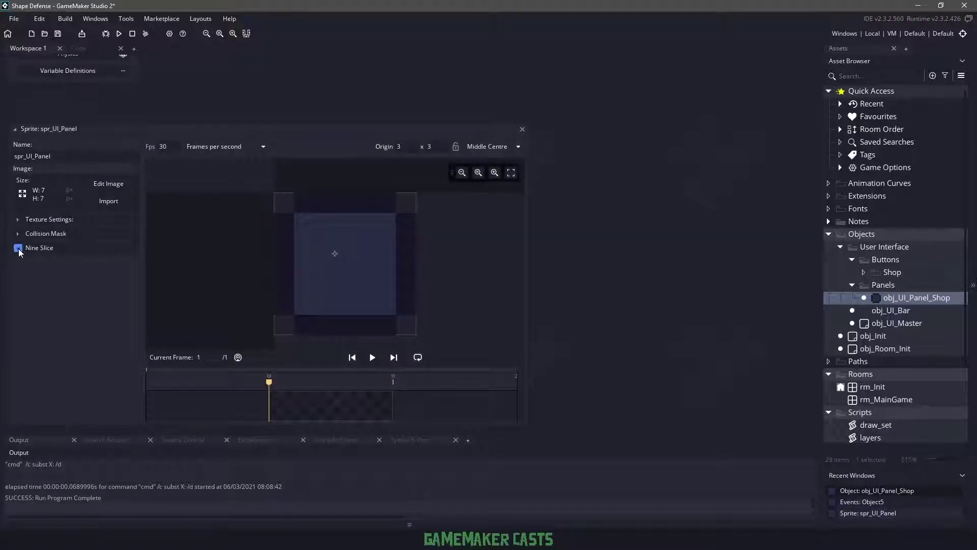
left_click(17, 248)
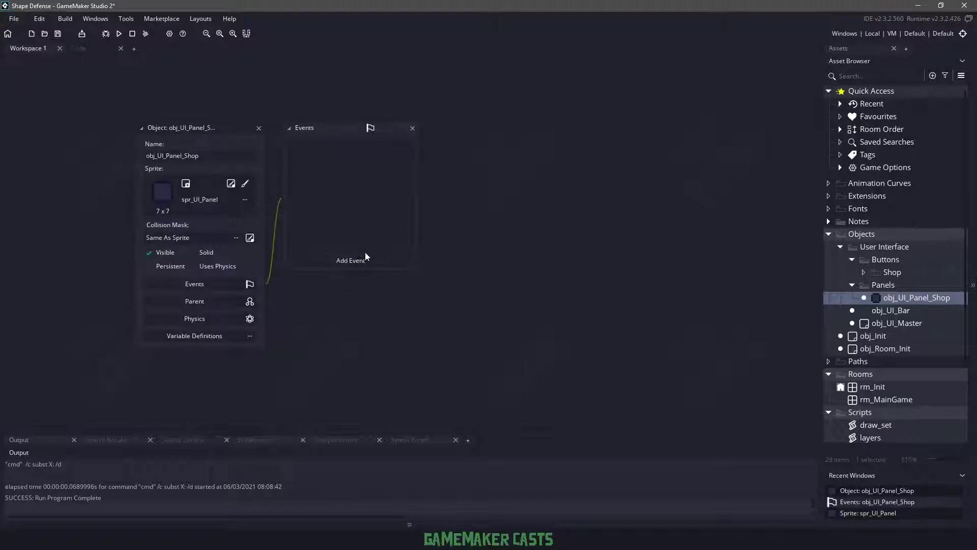
Step: Add Create and Step events to obj_UI_Panel_Shop
left_click(350, 261)
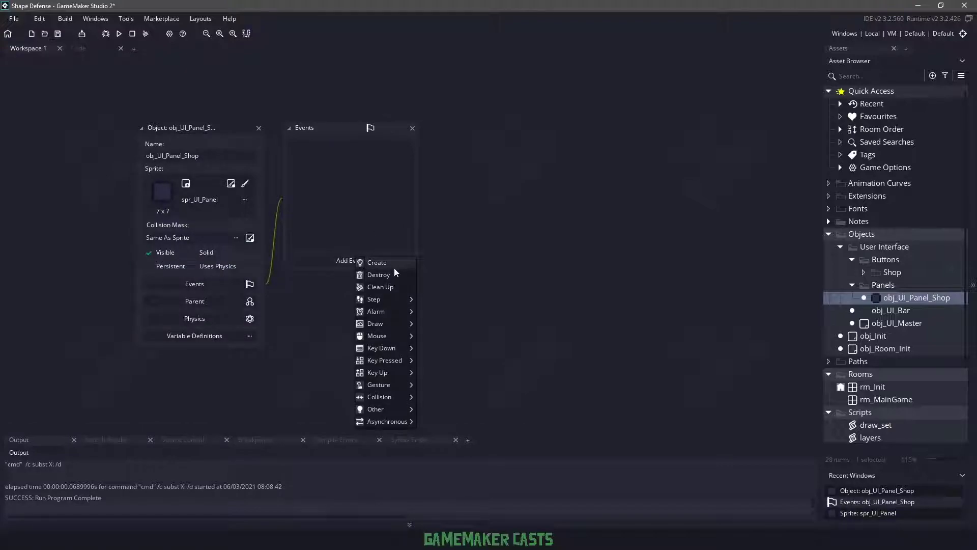
left_click(376, 262)
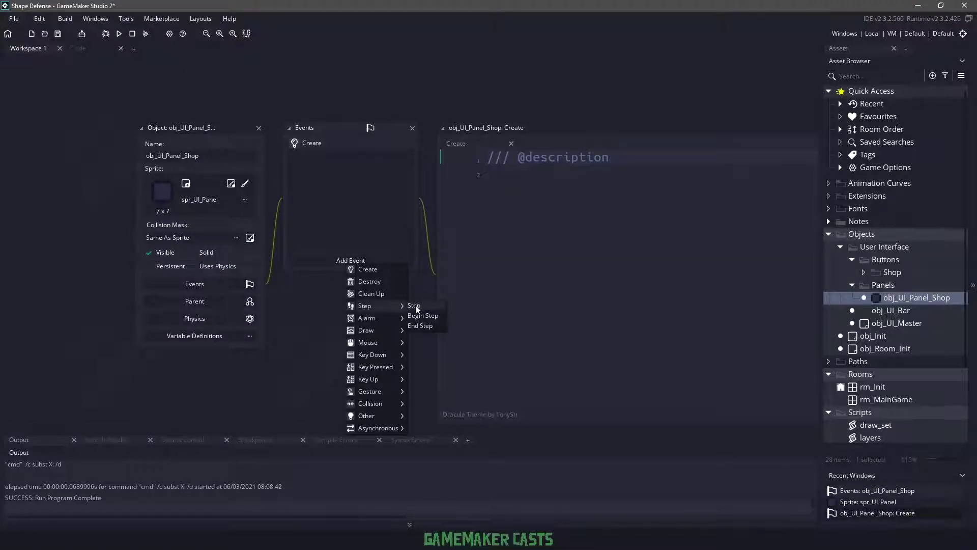
left_click(413, 306)
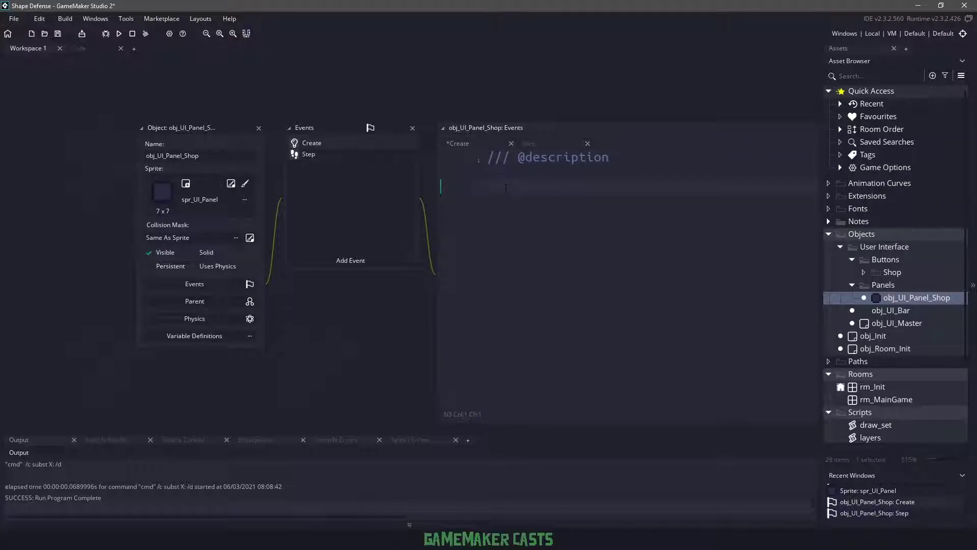
Step: Write Create code defining hidden, shown and current positions, starting hidden
type("// hidden position")
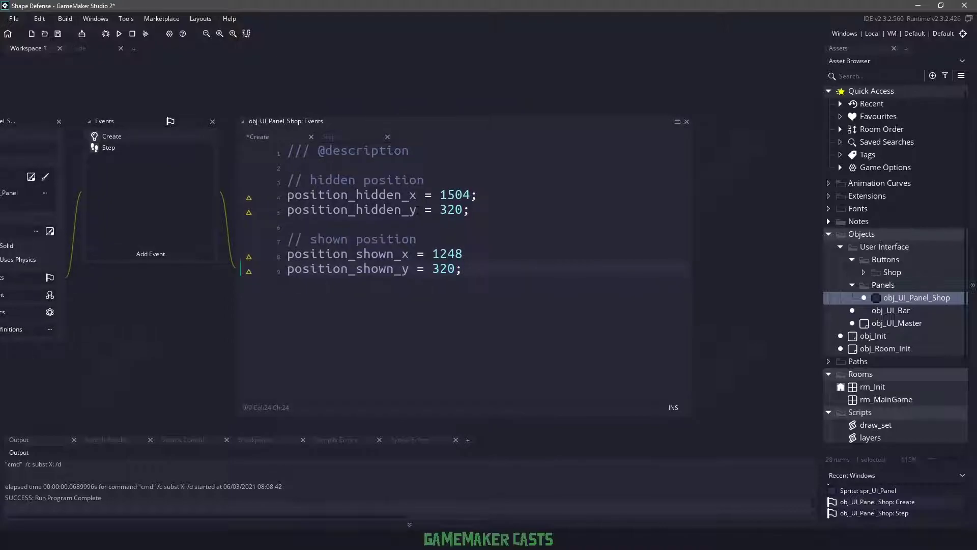
type("// current")
type("position_current_y = position_hidden_y;")
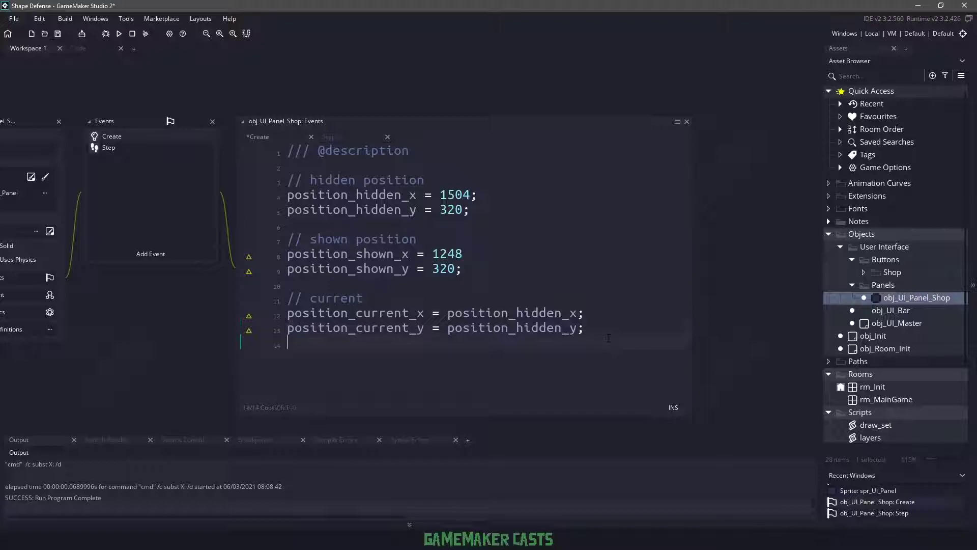
type("// position now")
type("x = position_hidden_x;")
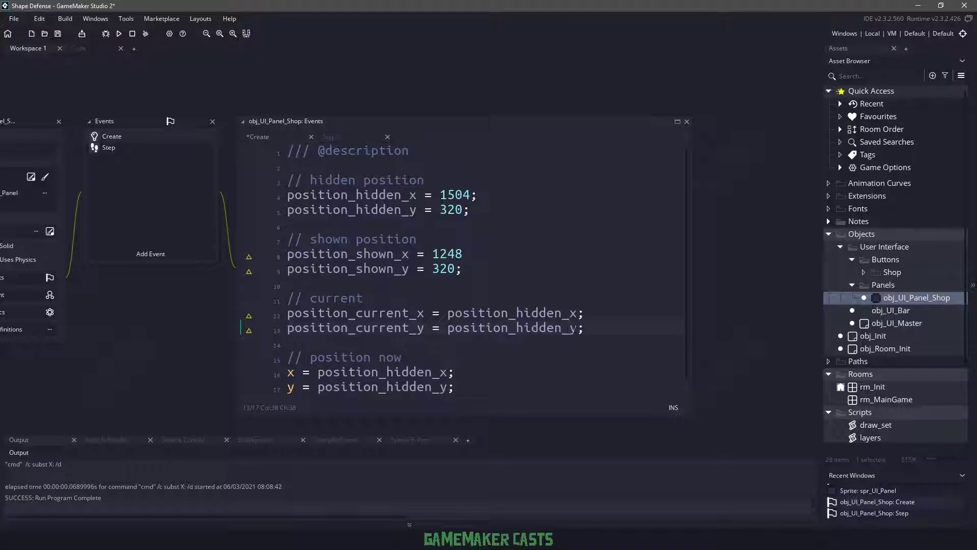
Step: Create a new obj_UI_Close object in the Shop buttons folder
left_click(891, 271)
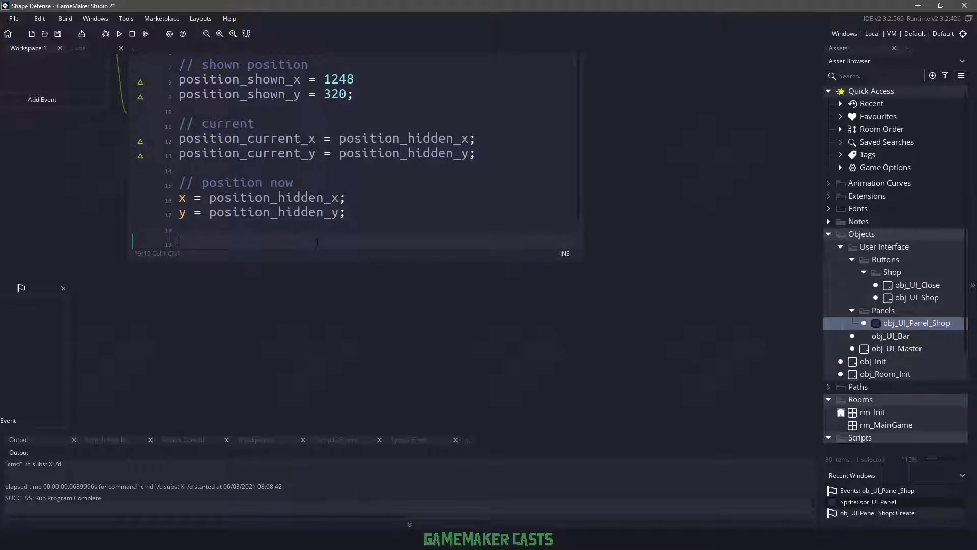
Step: Spawn obj_UI_Close via instance_create_depth(x, y, depth - 1, obj_UI_Close) into instance_button_close
type("in")
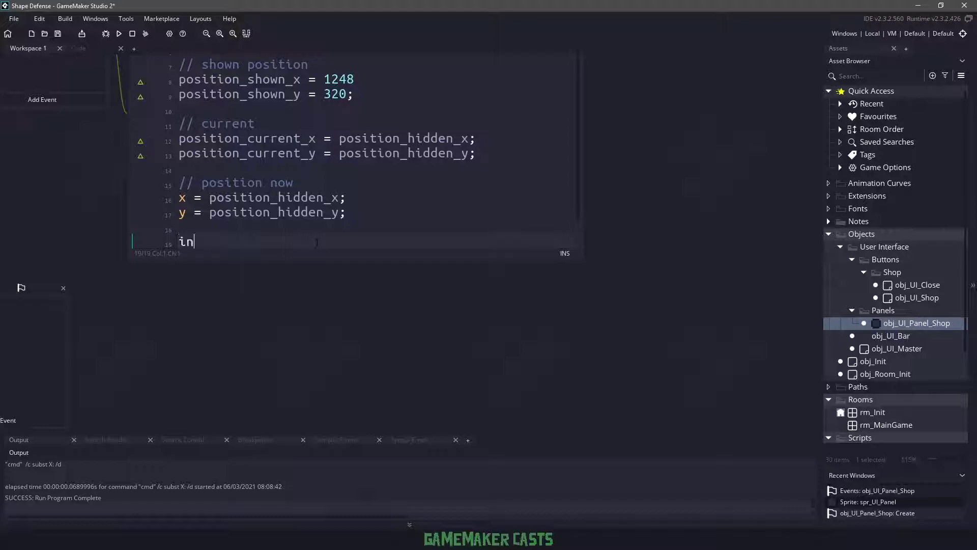
type("stance_button_close =")
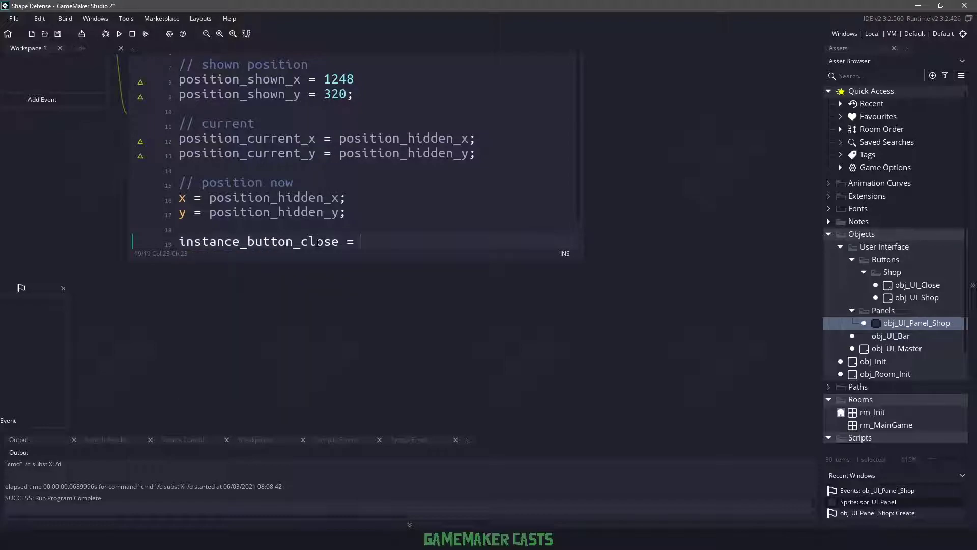
type("instane")
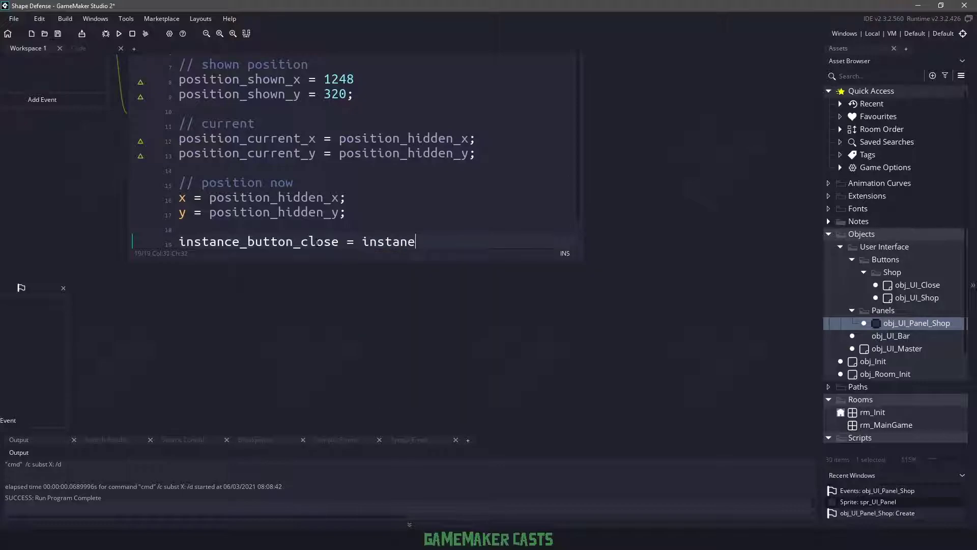
type("ce_creatE")
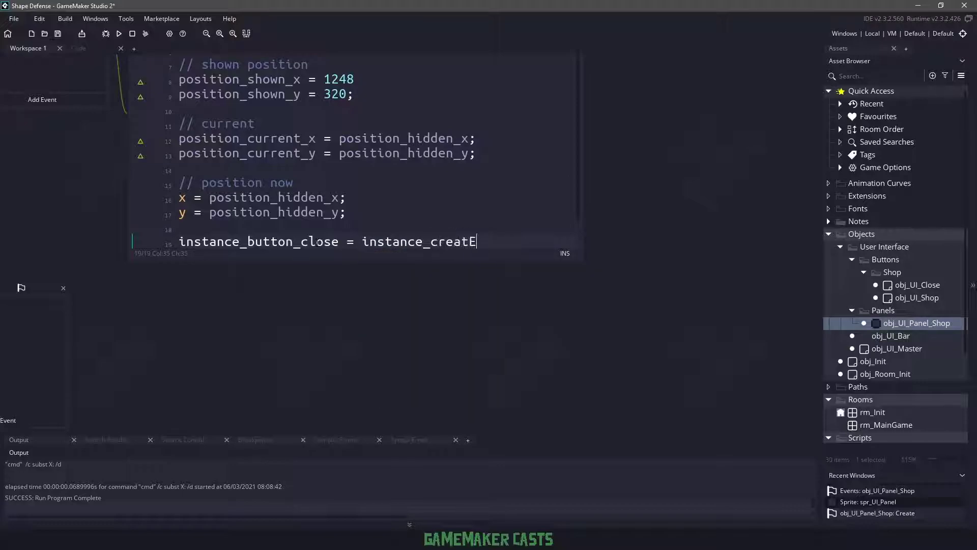
type("_depth(")
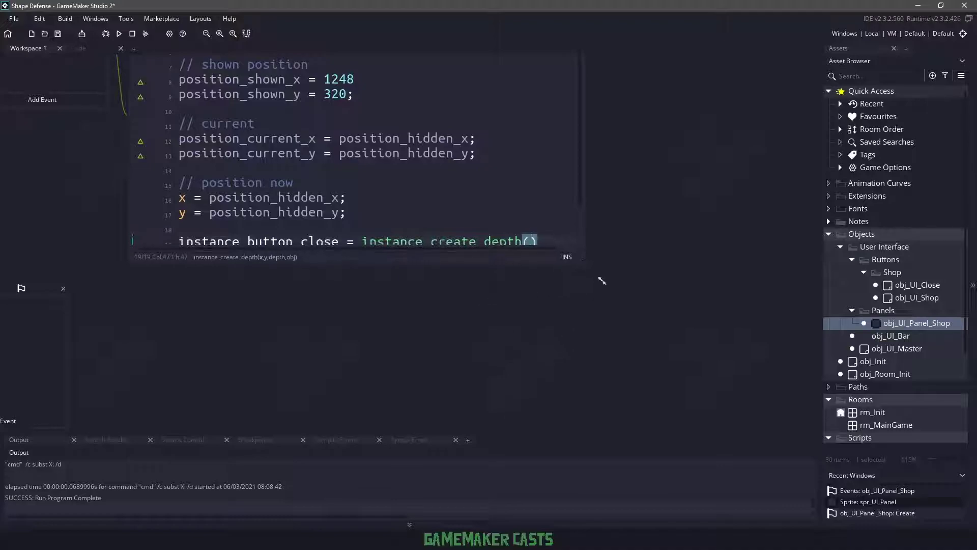
type("x, y, depth - 1,")
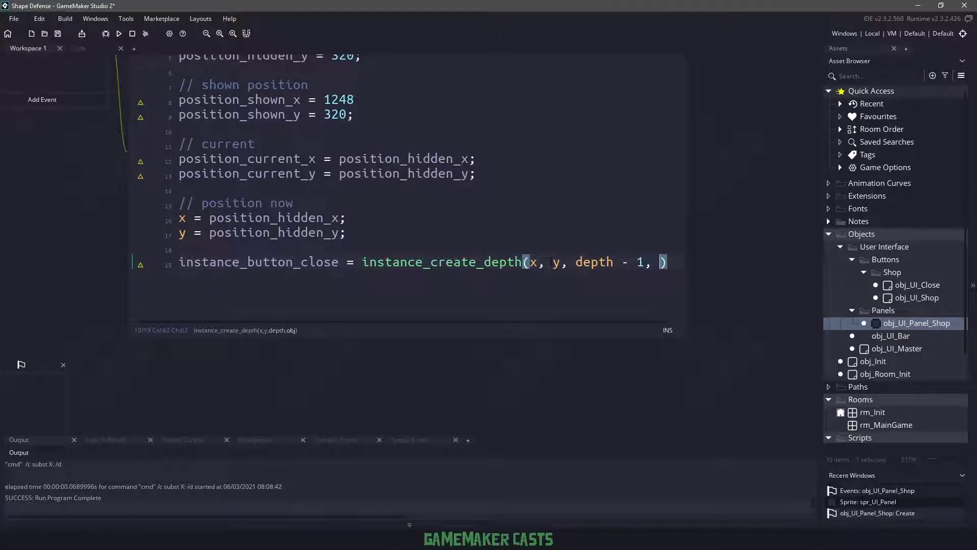
type("obj_UI_Close")
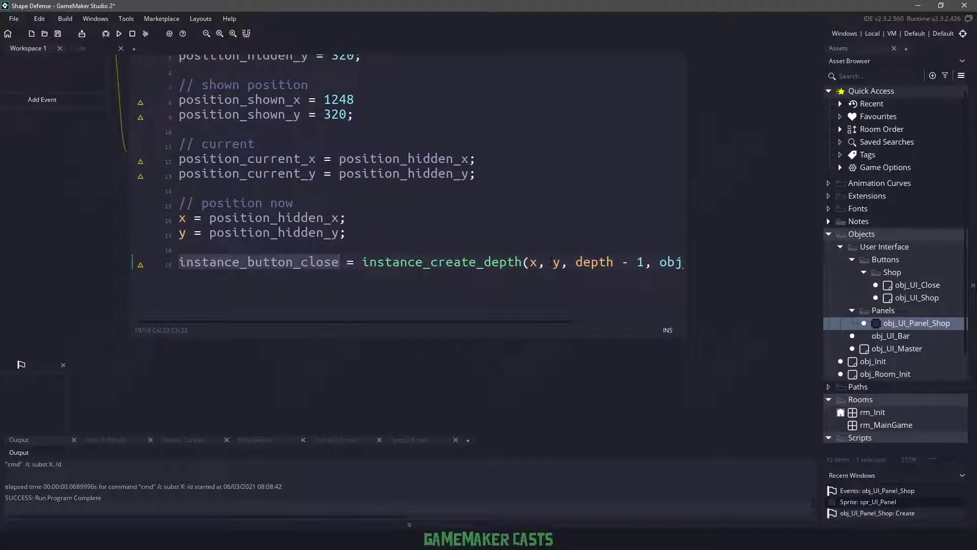
Step: Set instance_button_close.parent = id so the close button knows its panel
type("instance_button_close.pare")
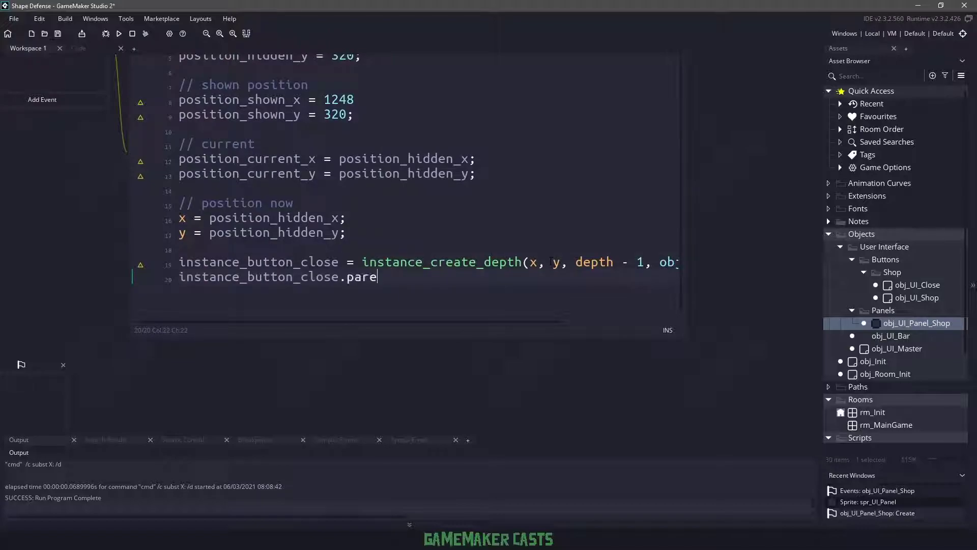
type("nt")
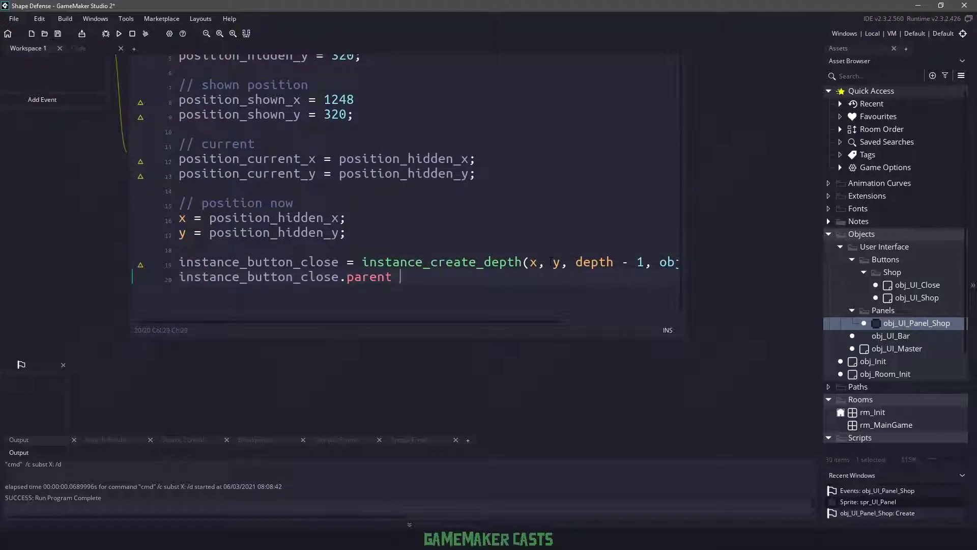
type("= id;")
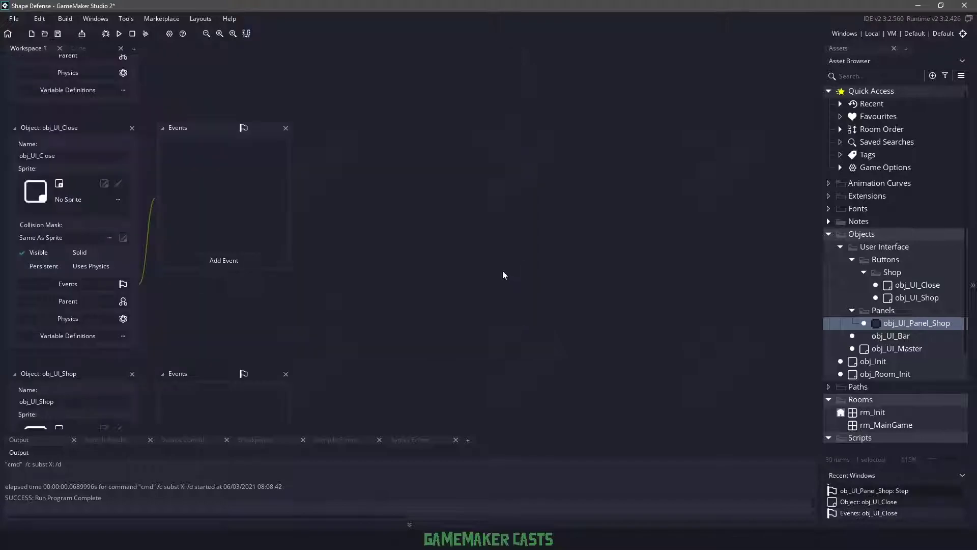
Step: Add Create, Step and Left Released events to obj_UI_Close
left_click(224, 261)
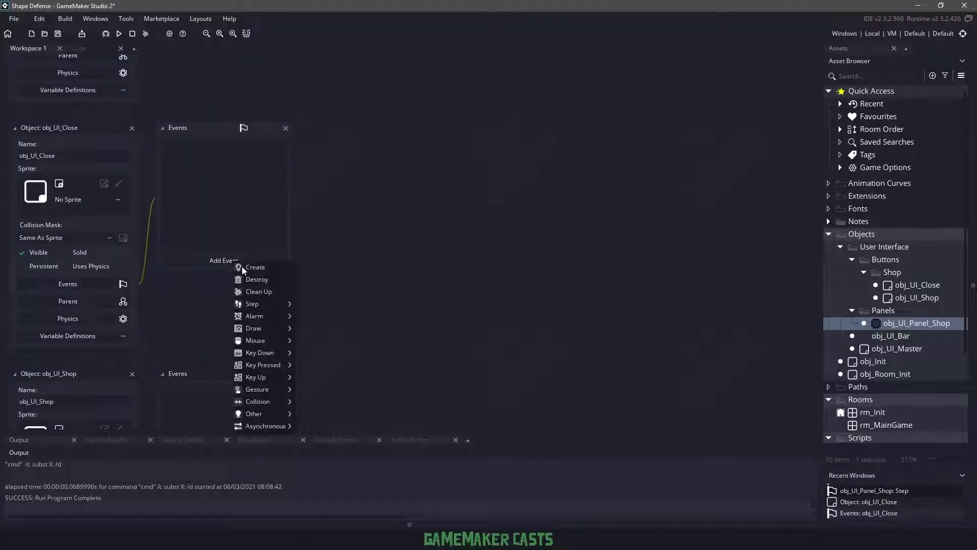
left_click(252, 304)
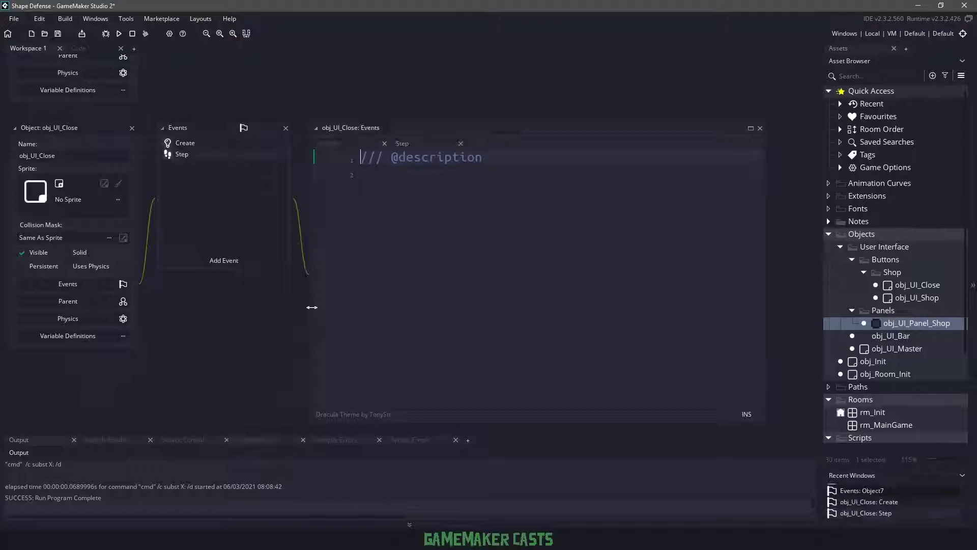
left_click(224, 261)
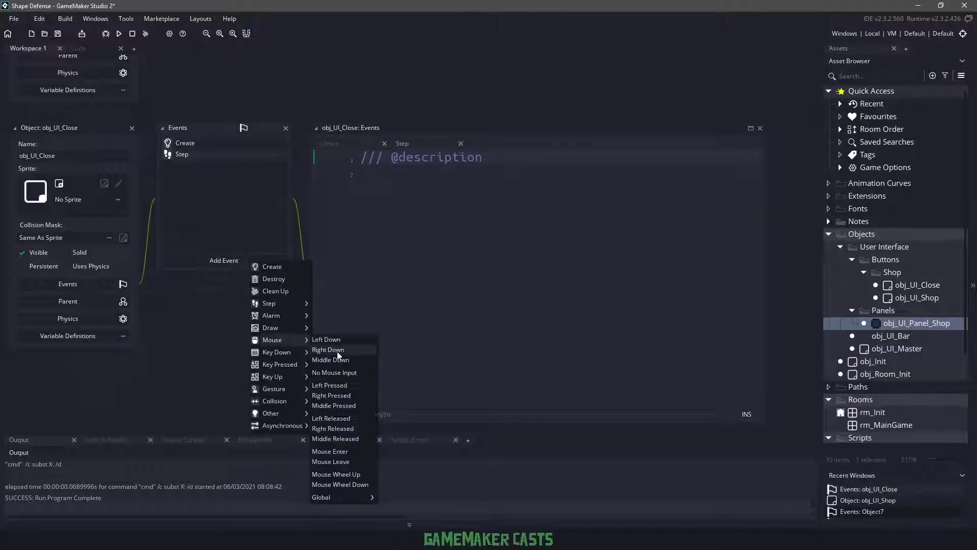
left_click(331, 418)
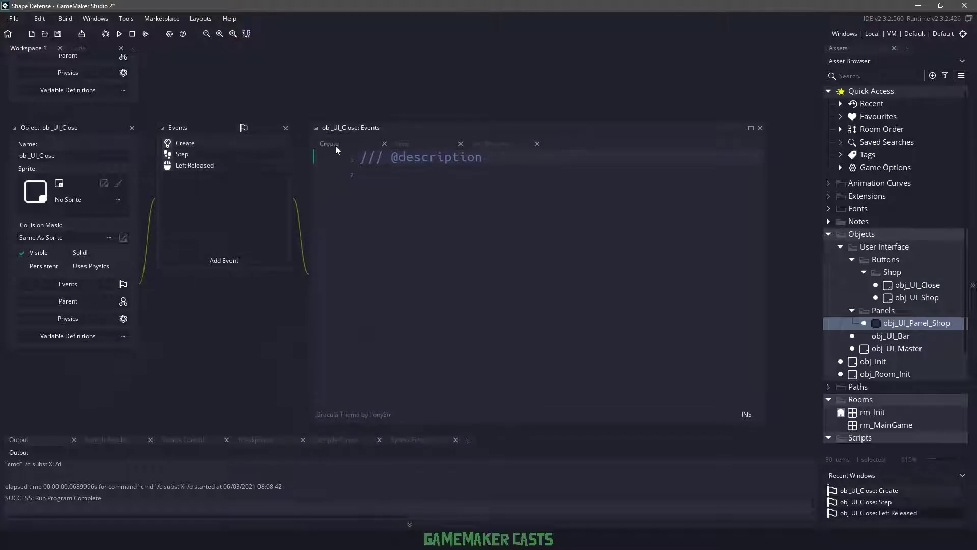
Step: Write parent = noone in the close button's Create event
type("parent = noone;")
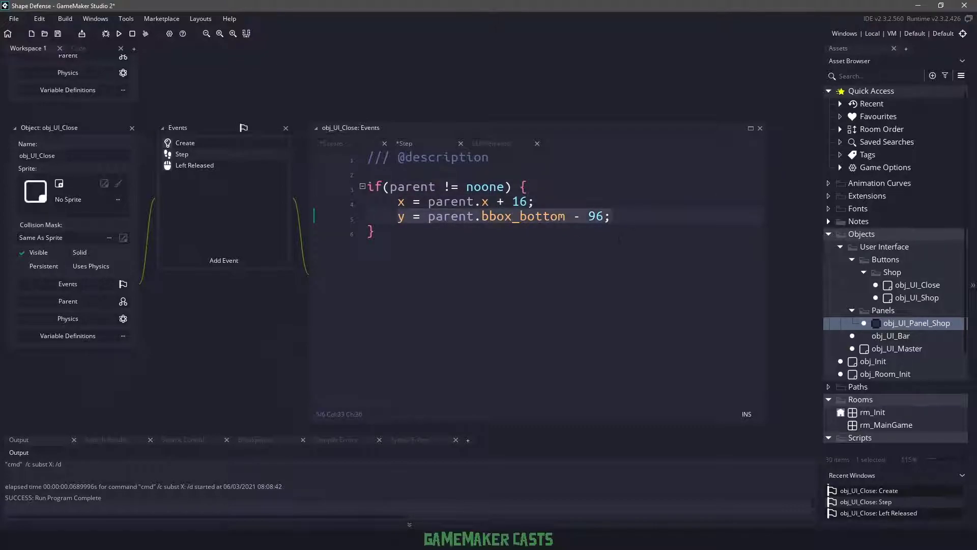
left_click(59, 183)
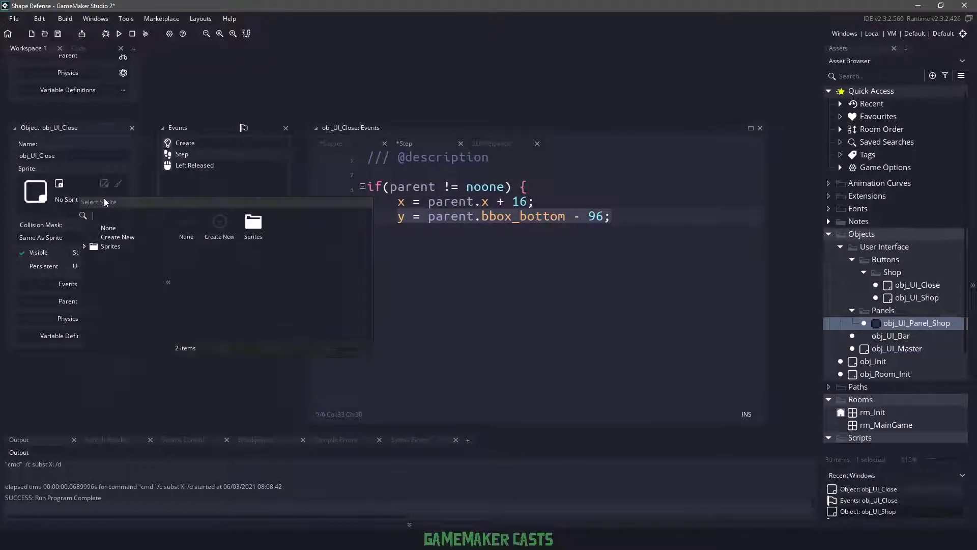
Step: Assign spr_UI_Close and begin Step code with if(parent != noone) {
left_click(110, 245)
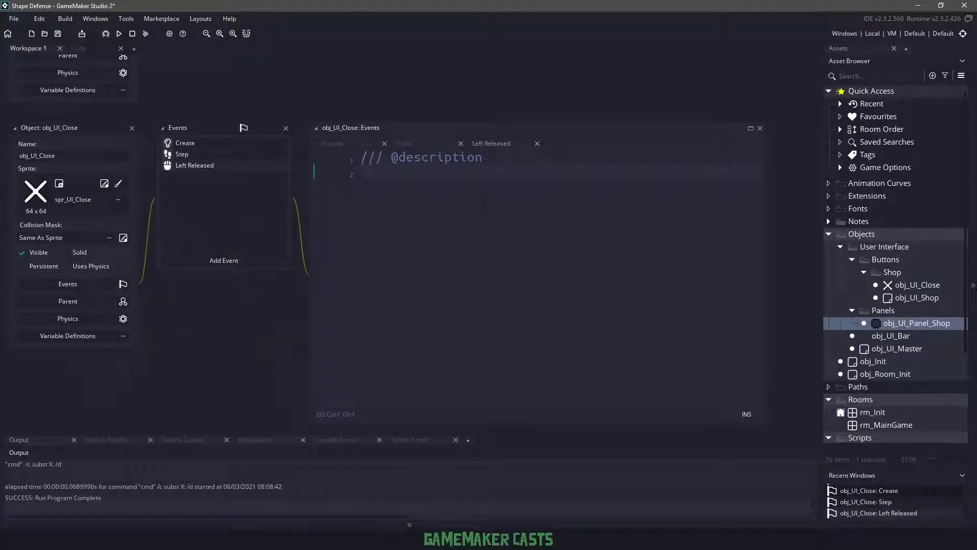
type("if(parent != noone) {")
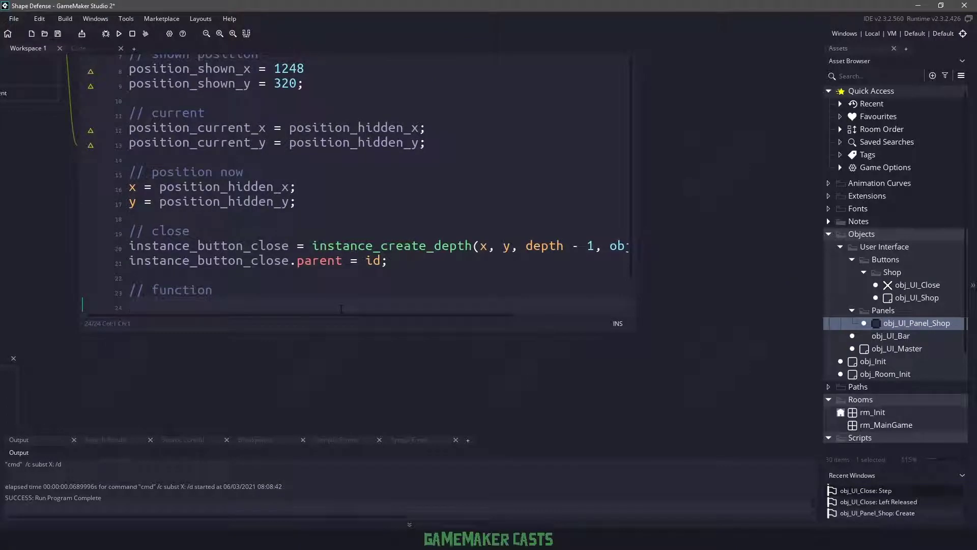
Step: Write hide() and show() functions setting position_current_x/y to hidden or shown values
type("hide = function() {")
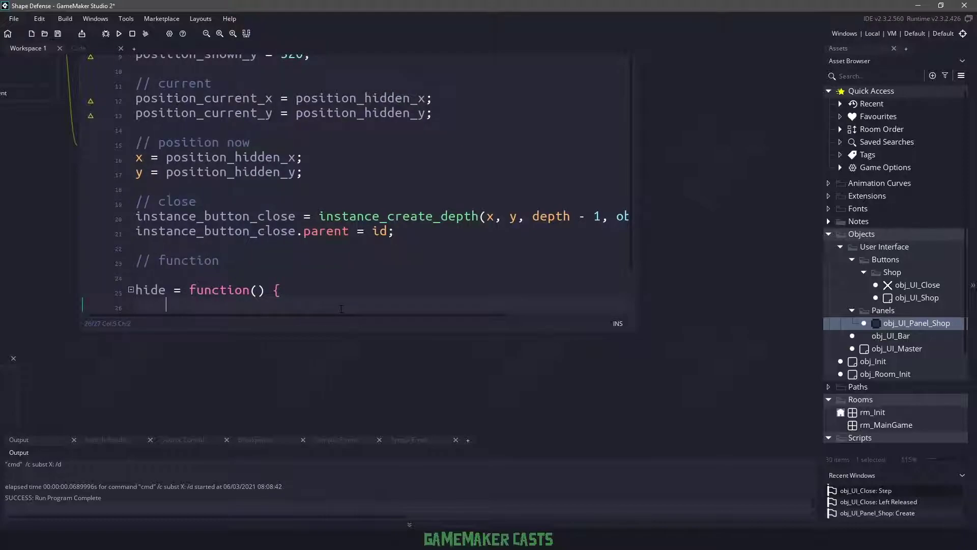
left_click(227, 99)
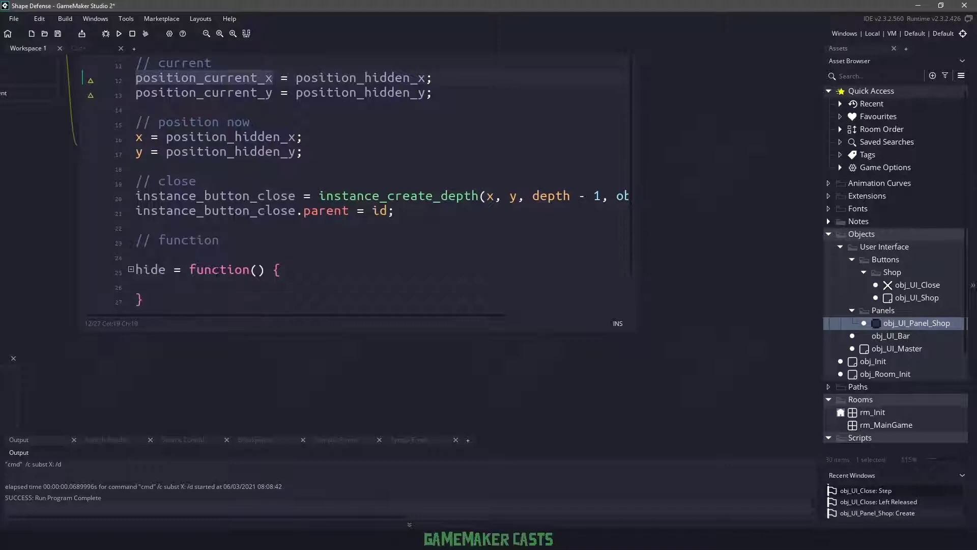
left_click(177, 284)
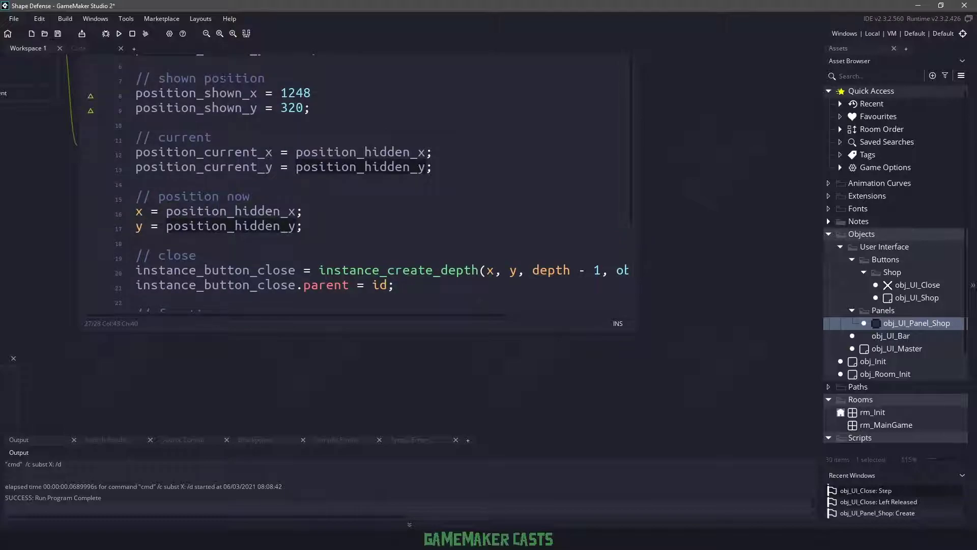
scroll("down", 3)
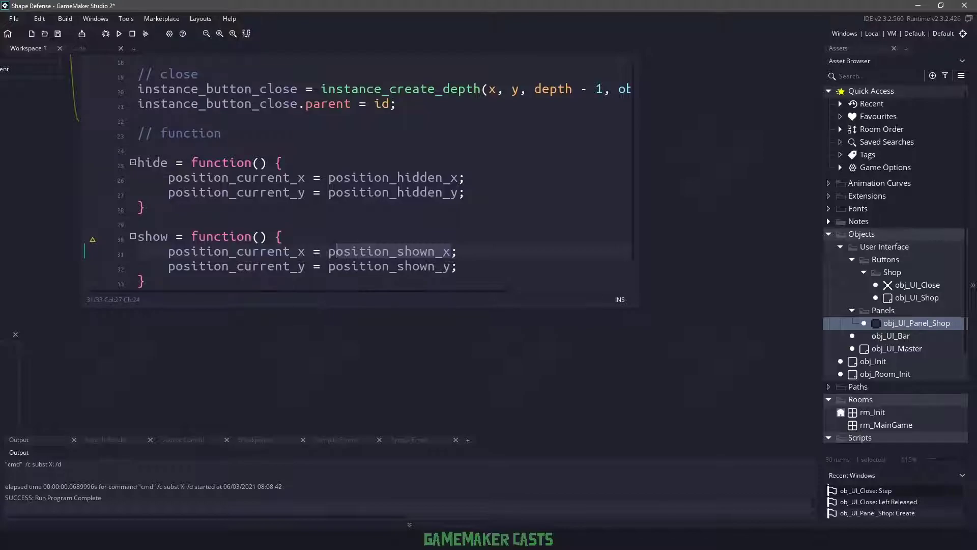
double_click(917, 285)
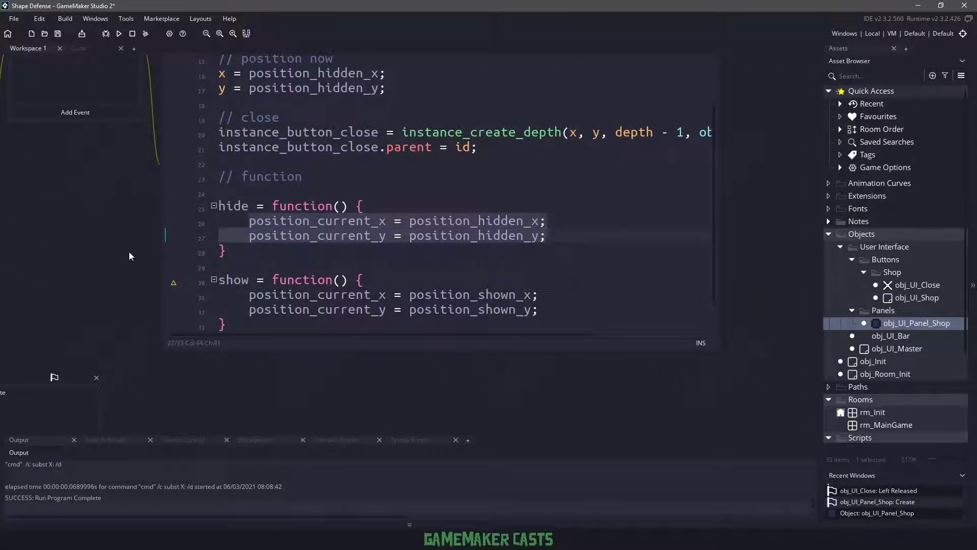
Step: Give obj_UI_Shop the spr_UI_Store sprite and Create, Step and Left Released events
left_click(250, 279)
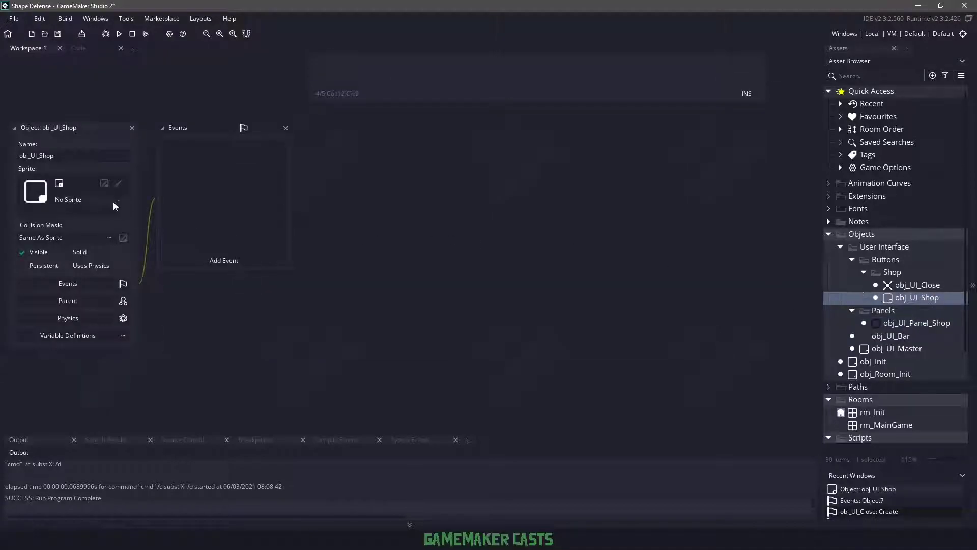
left_click(34, 191)
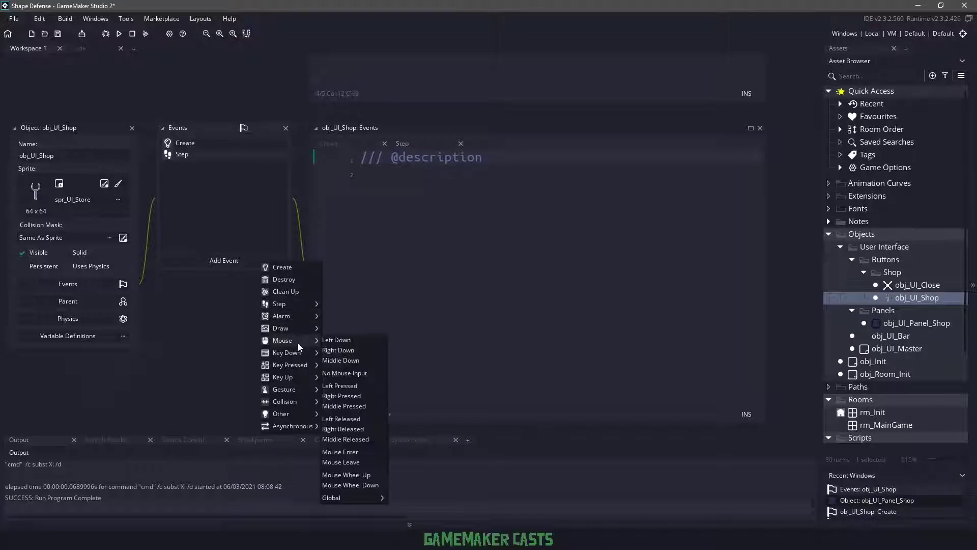
left_click(341, 419)
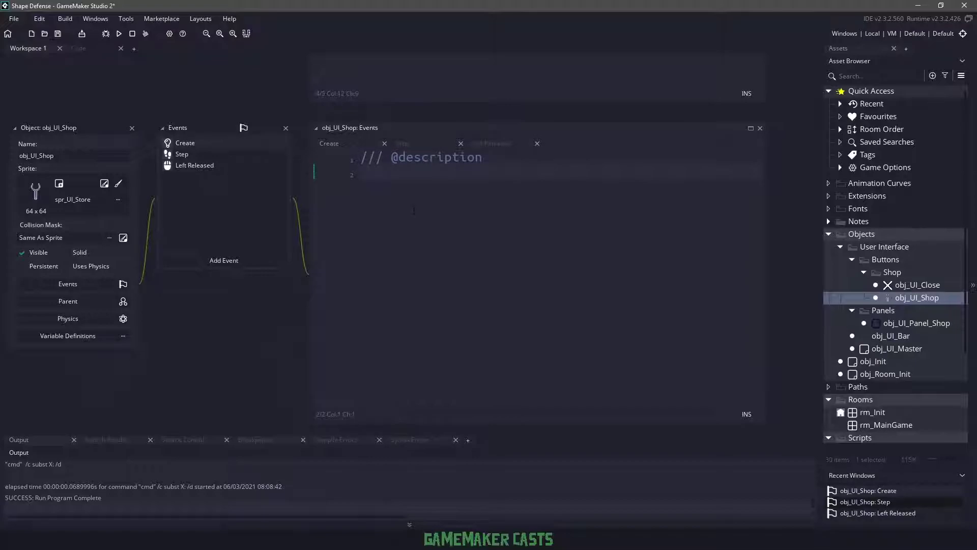
Step: Initialise instance_panel = noone and have Step find the shop panel when unset
type("instance_panel")
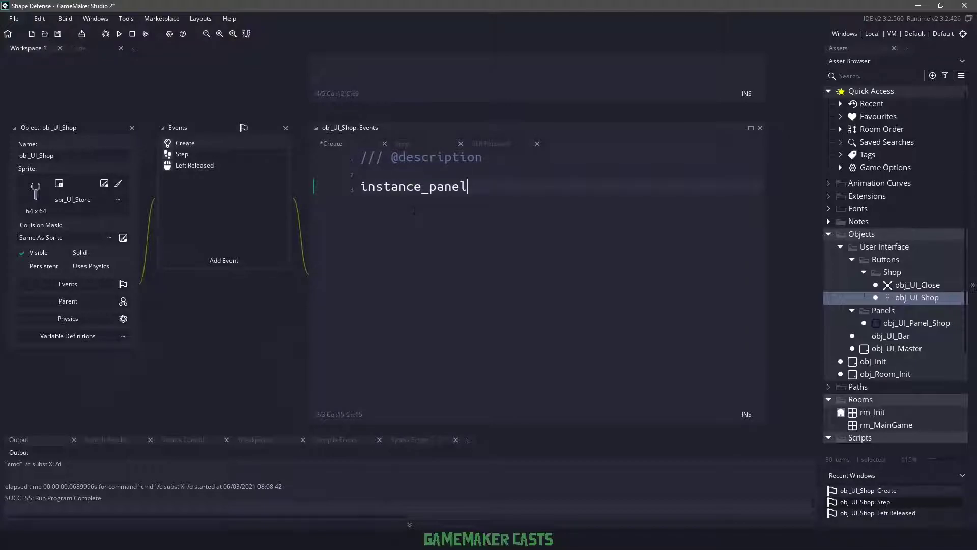
type("= noone;")
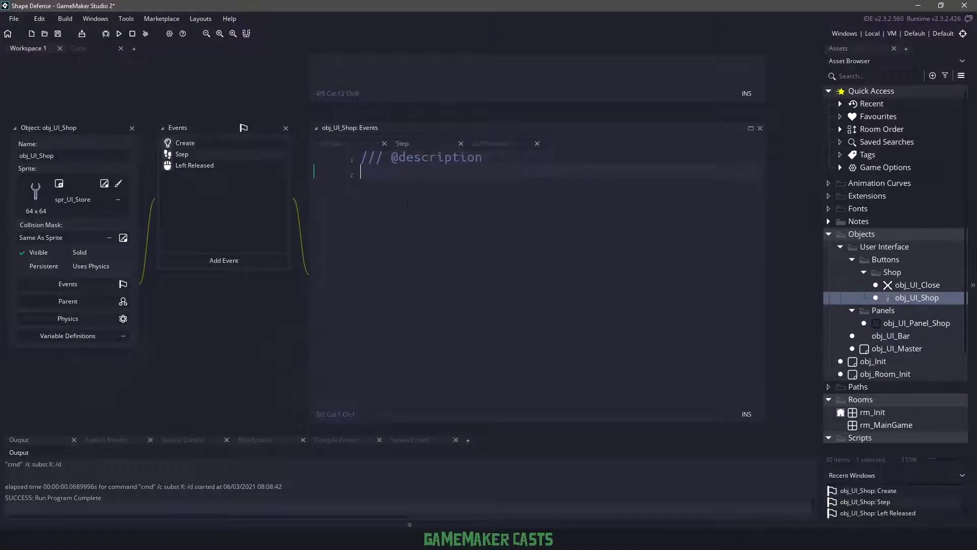
type("if(instance_panel_store == noone) {")
type("instance_panel = instance_find(obj_UI_Panel_Shop, 0);")
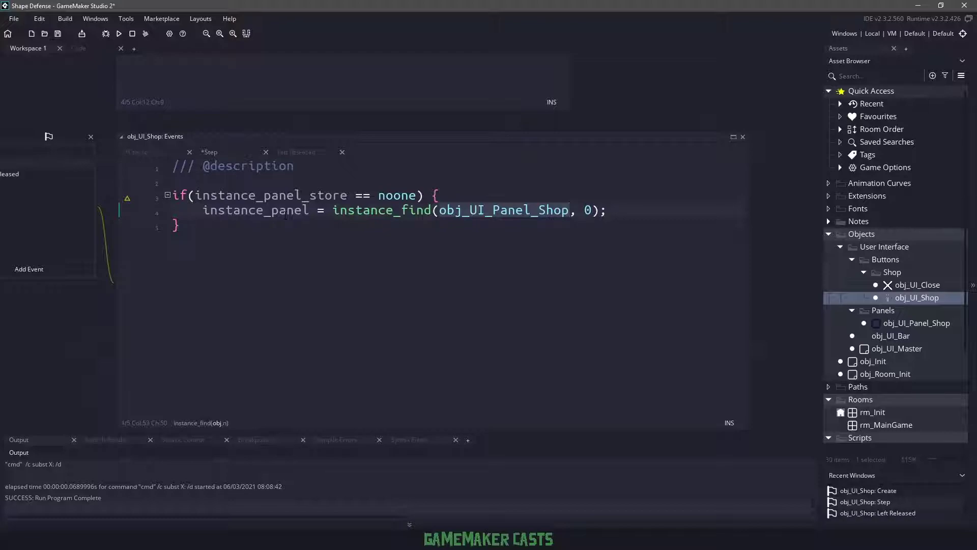
Step: In Left Released, call instance_panel.show() when instance_panel != noone
left_click(299, 151)
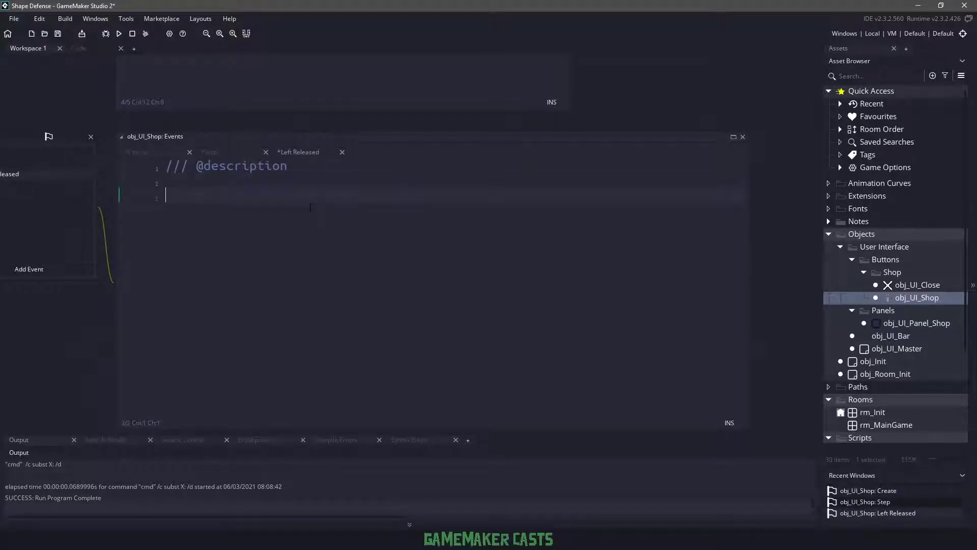
type("if(instance_panel != noone) {\\n\\tinstance_panel.show();\\n}")
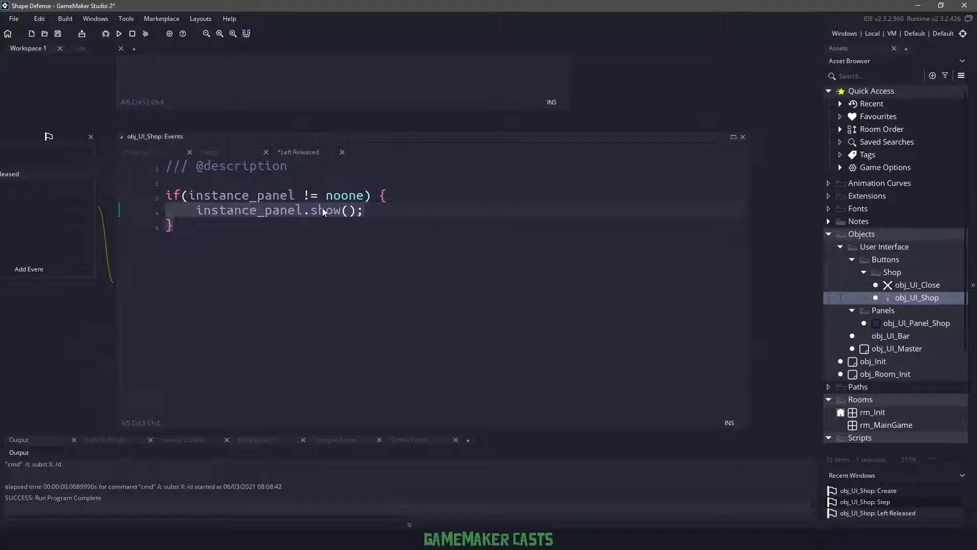
left_click(345, 210)
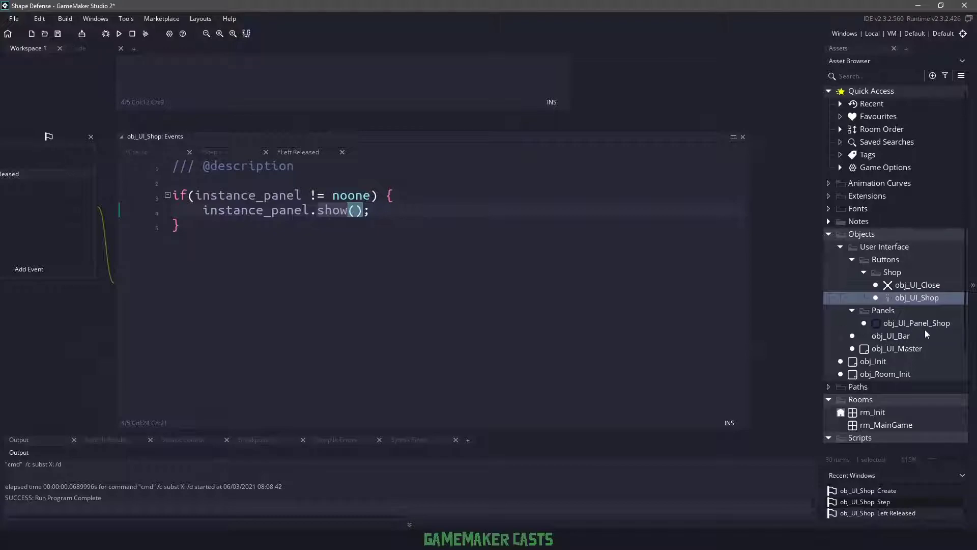
mouse_move(912, 350)
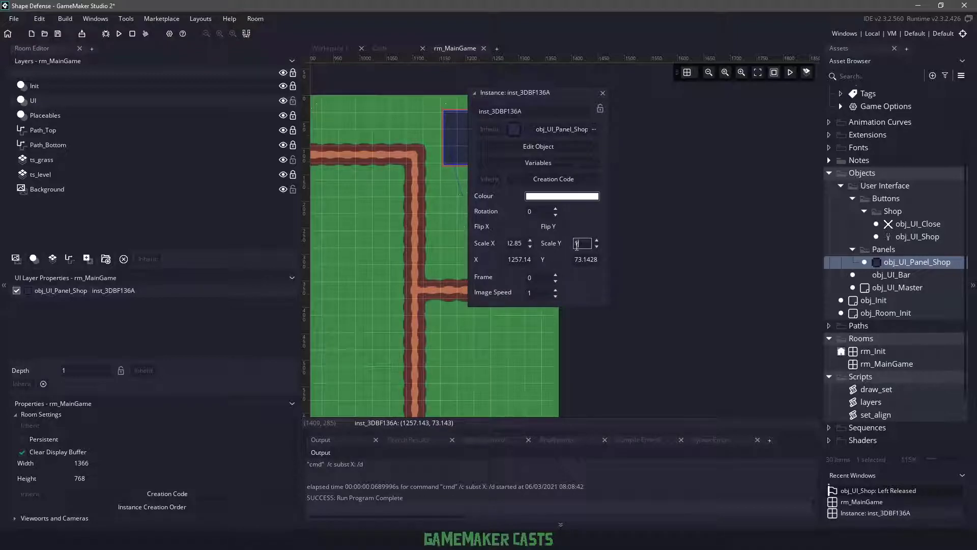
Step: Set the shop panel instance's vertical scale to 24.2 in rm_MainGame
type("24.2")
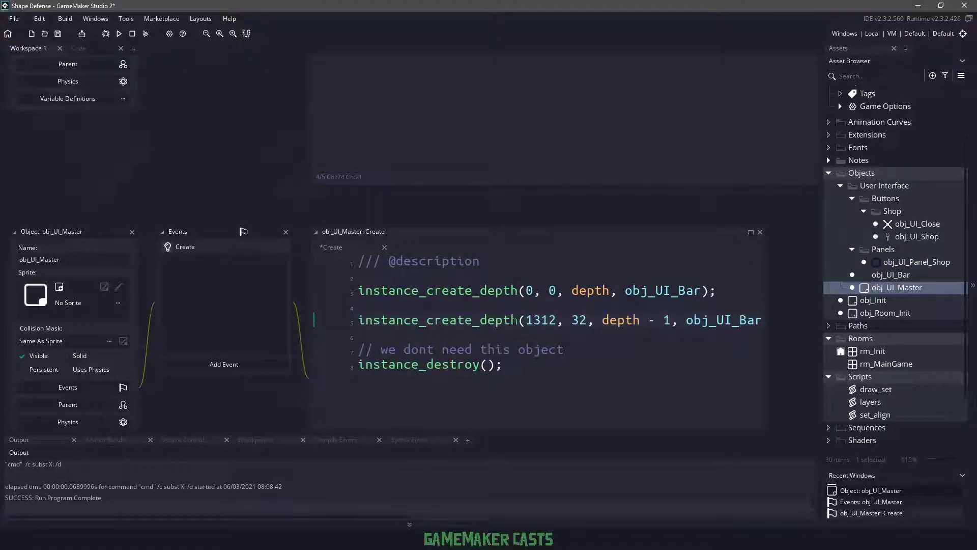
Step: Make the second instance_create_depth spawn obj_UI_Shop at 1312, 32, then return to rm_MainGame
double_click(541, 319)
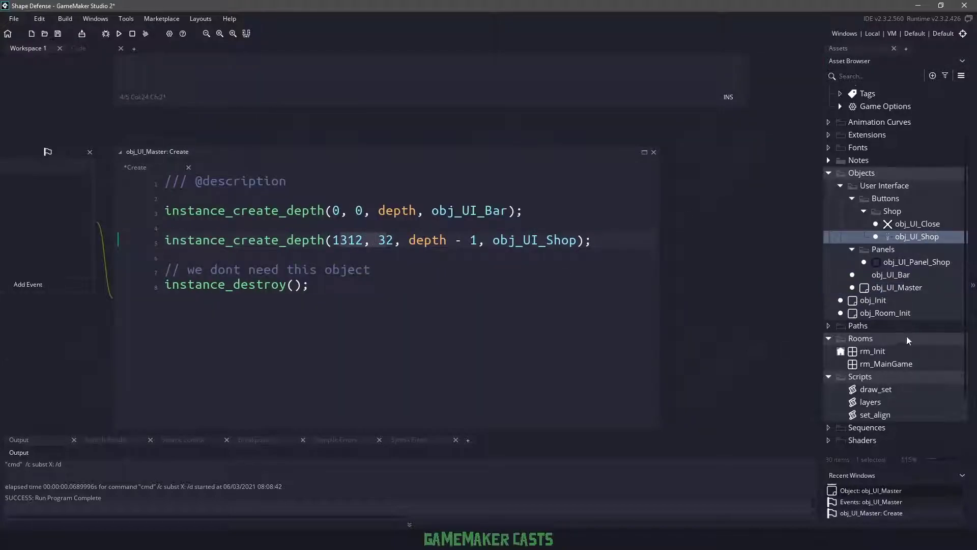
double_click(886, 364)
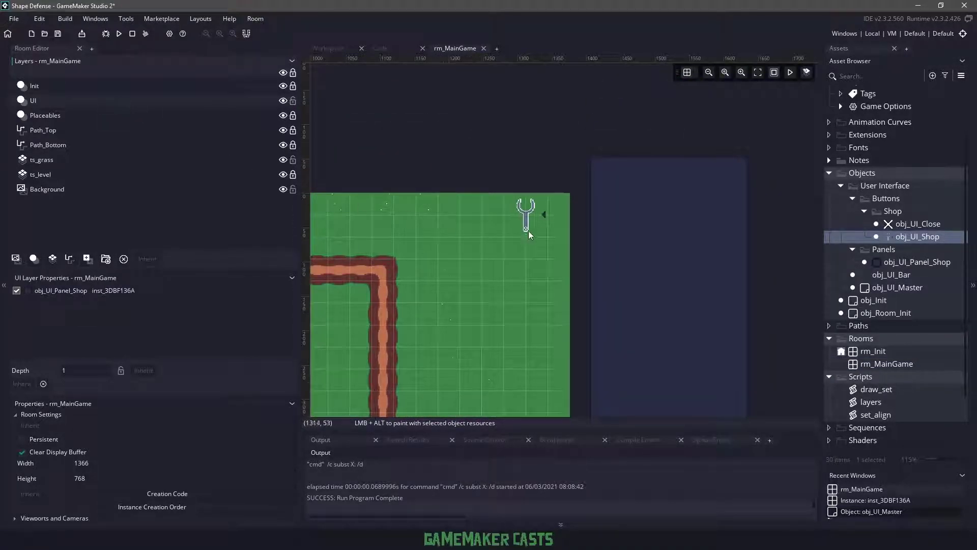
Step: Place an obj_UI_Shop wrench button at 1280, 32 in the room's top right and inspect it
left_click(507, 230)
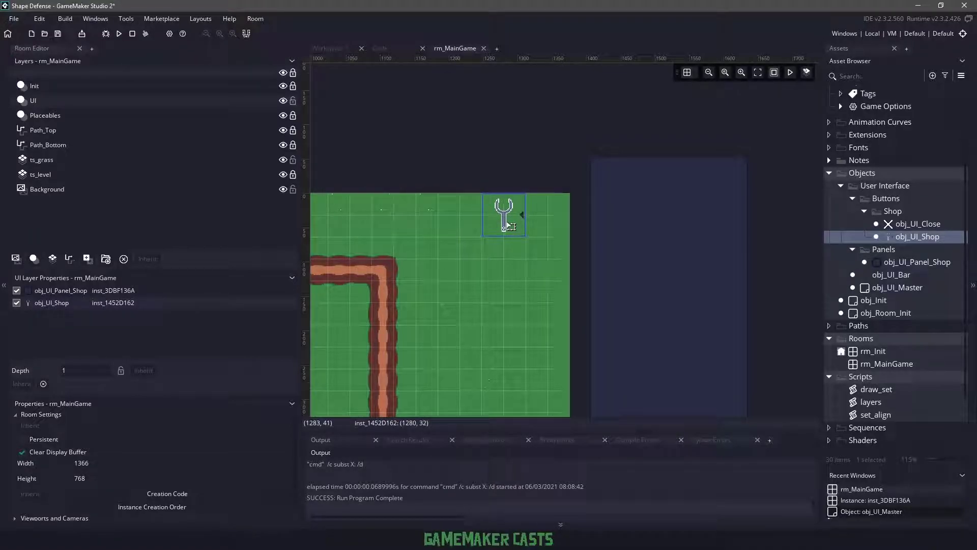
double_click(505, 222)
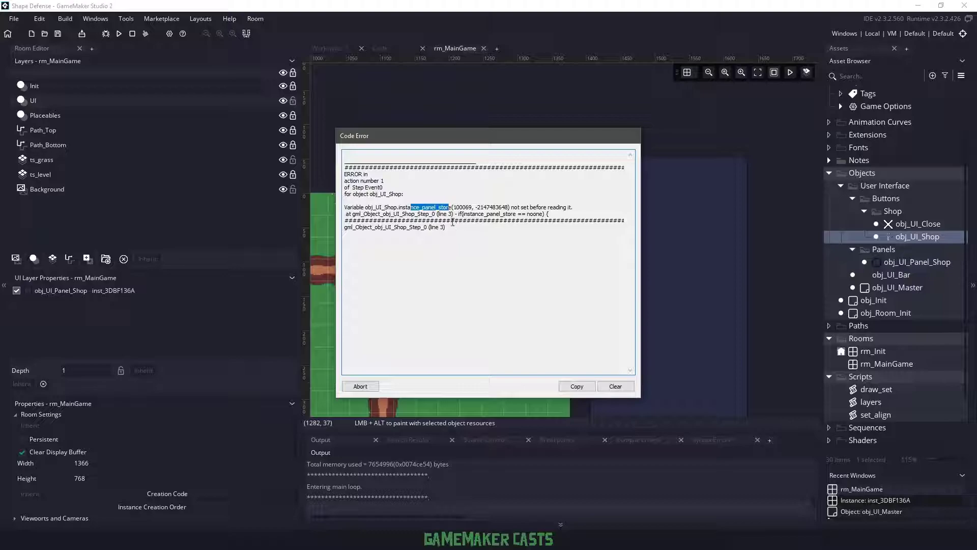
mouse_move(371, 372)
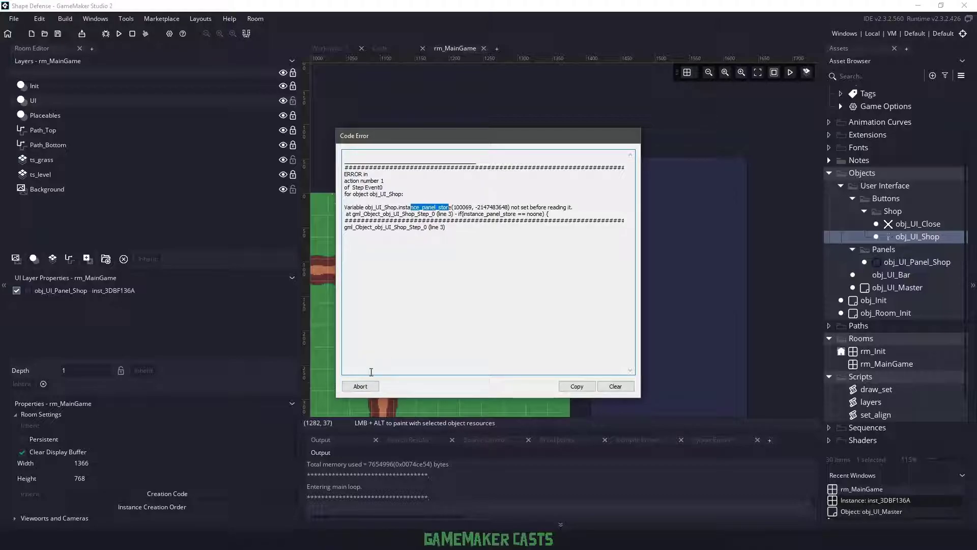
Step: Dismiss the error, fix the Step check to instance_panel, rerun and hit the Build wrench
left_click(360, 386)
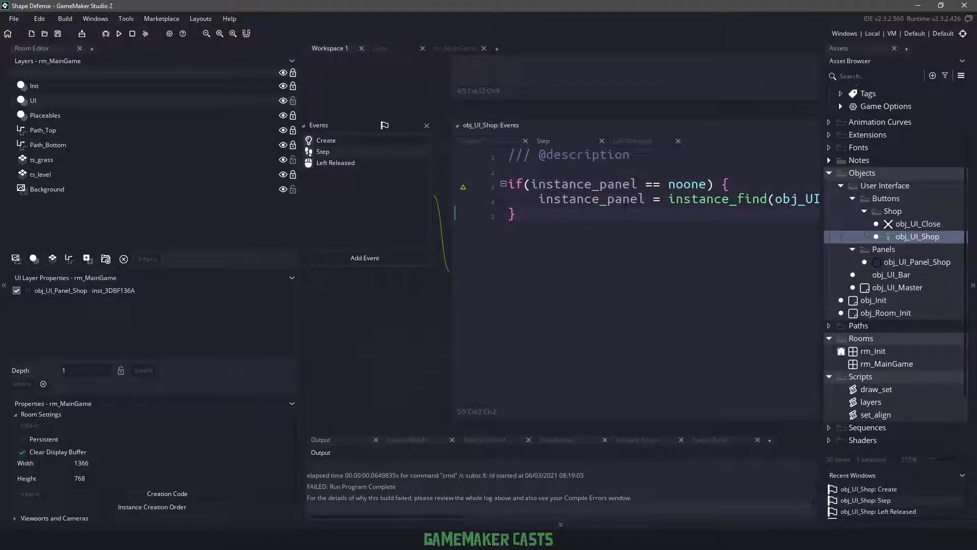
left_click(120, 34)
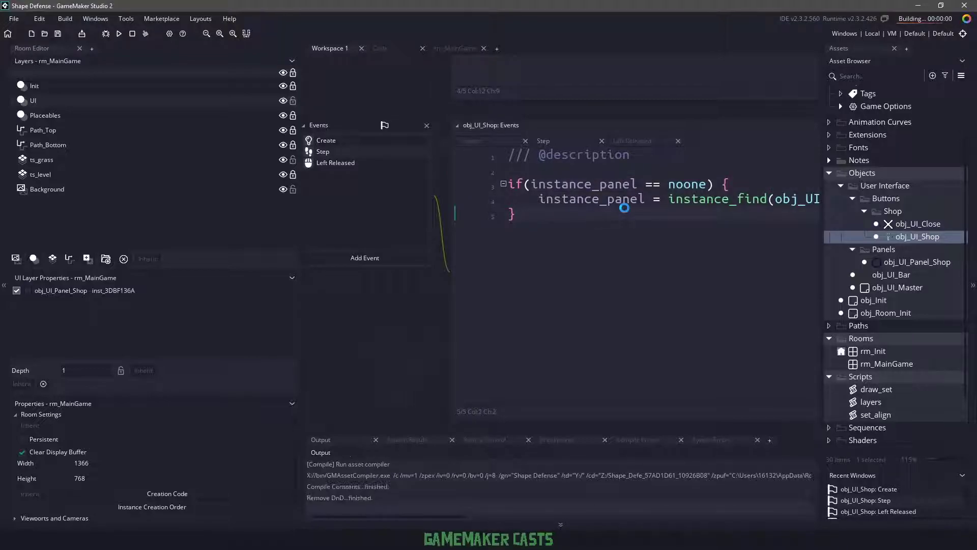
left_click(120, 33)
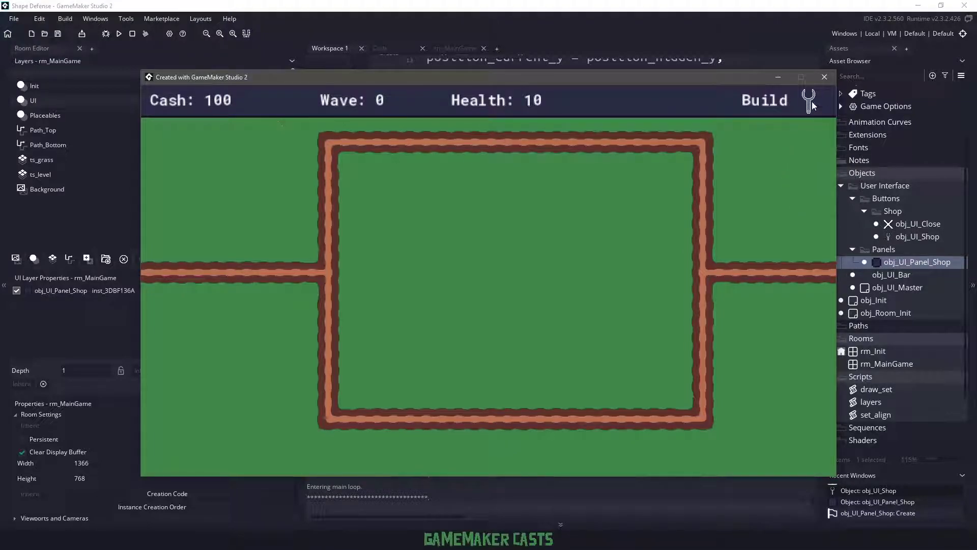
left_click(825, 78)
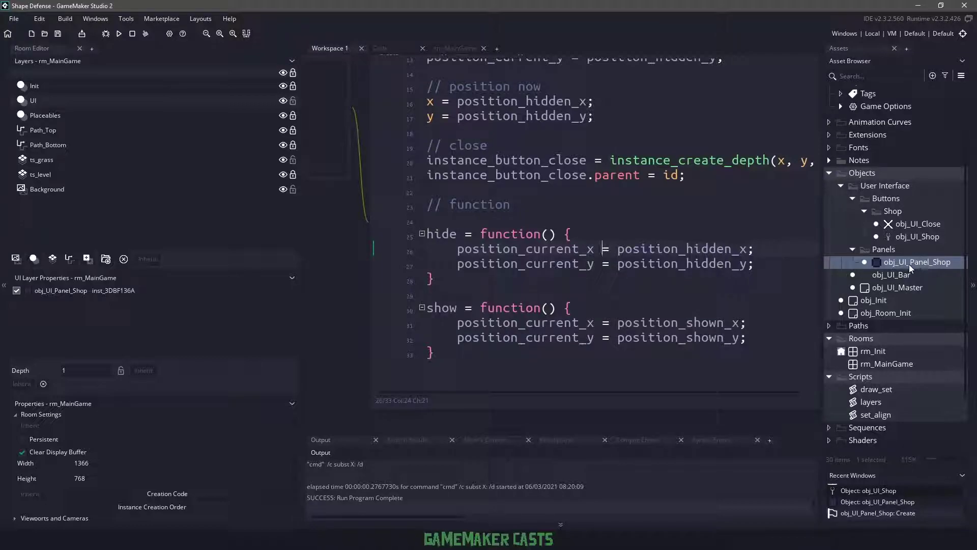
Step: Make obj_UI_Panel_Shop's Step lerp x and y toward position_current at 0.06, then run
double_click(916, 261)
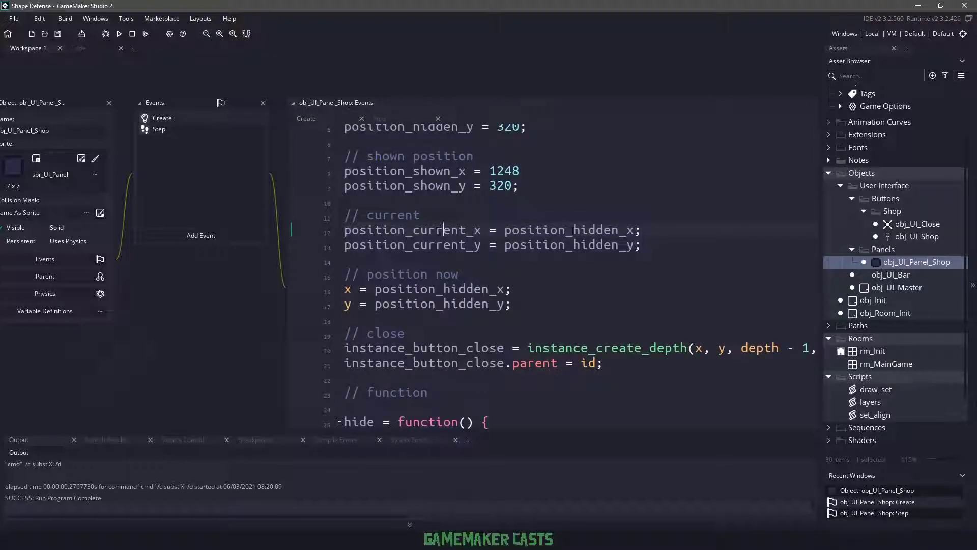
left_click(378, 118)
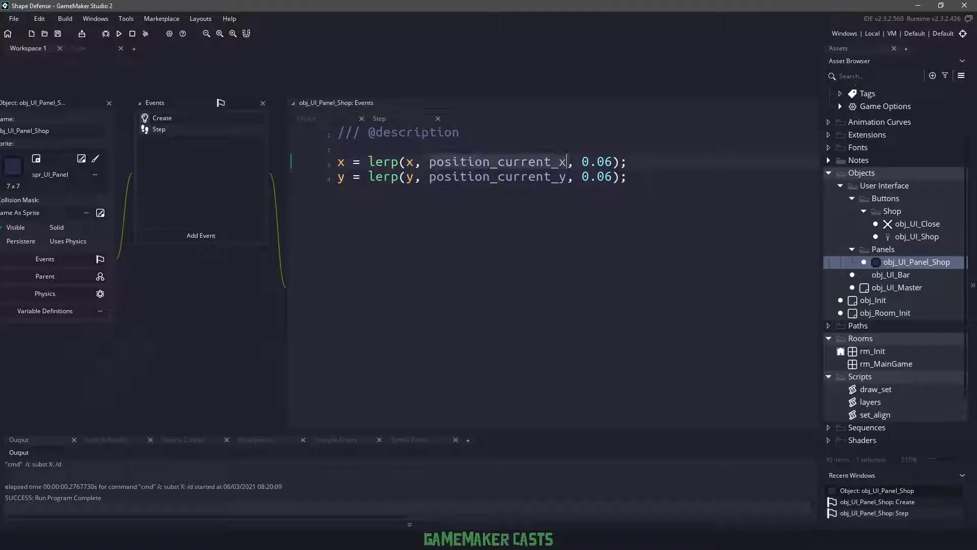
double_click(498, 162)
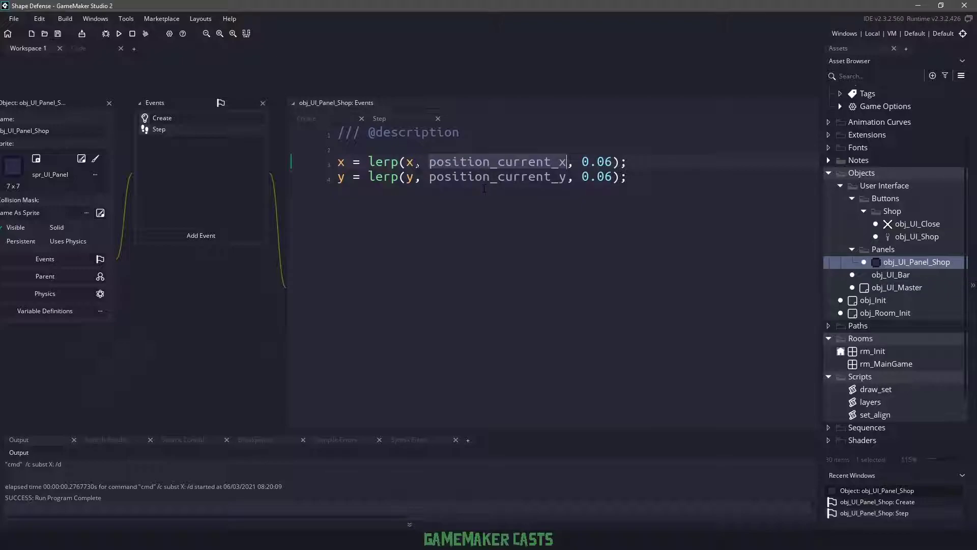
left_click(119, 35)
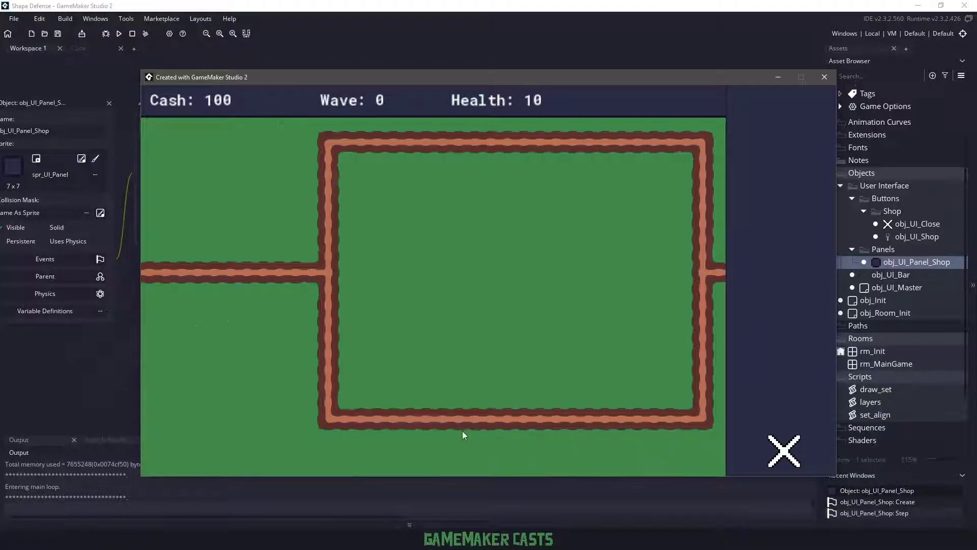
mouse_move(146, 259)
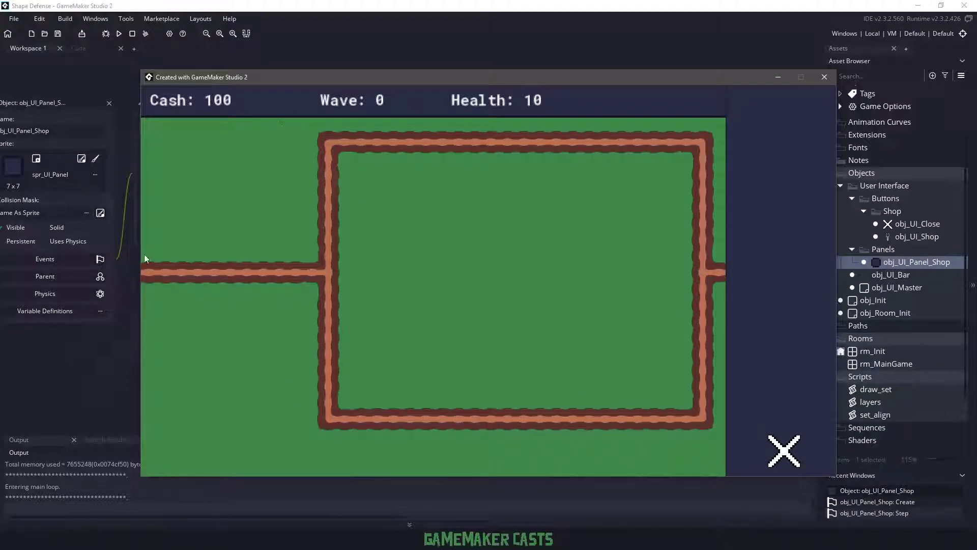